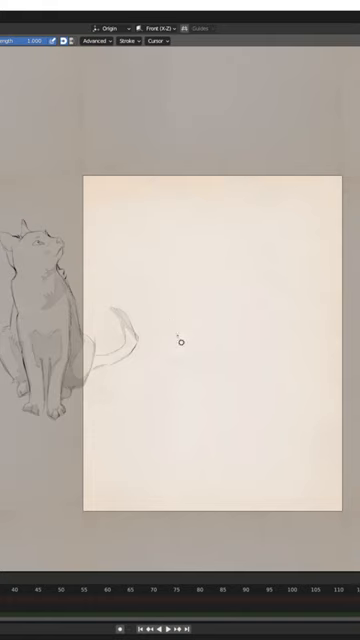
Step: Draw a faint first stroke of the cat's head outline in the middle of the paper
left_click_drag(182, 342, 247, 300)
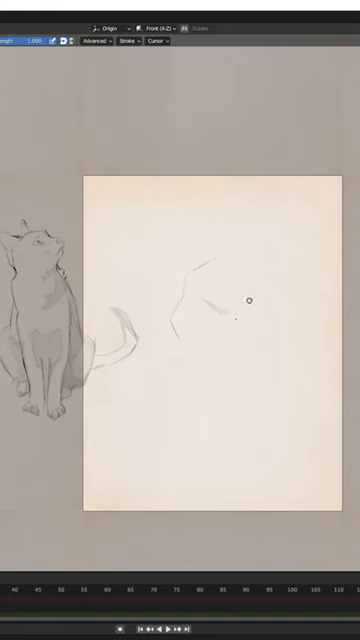